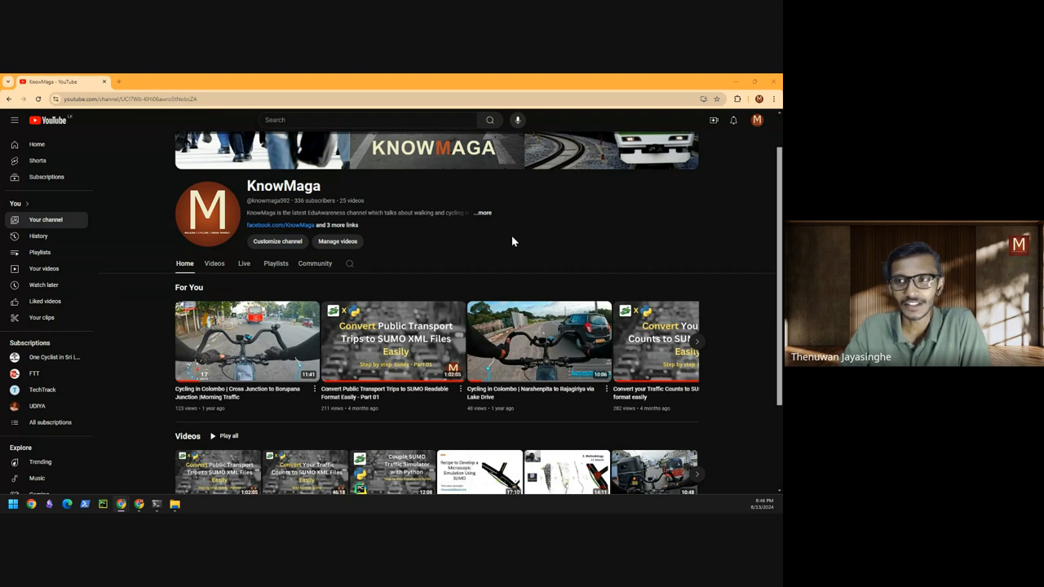
mouse_move(730, 144)
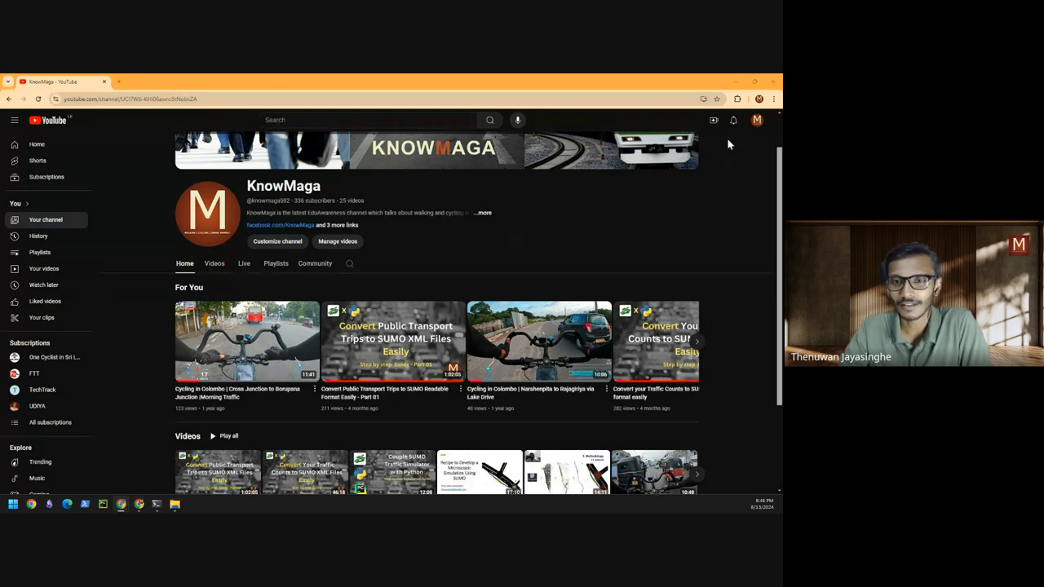
- Glance at the comment notifications, then search 'osm' from the Start menu
left_click(734, 120)
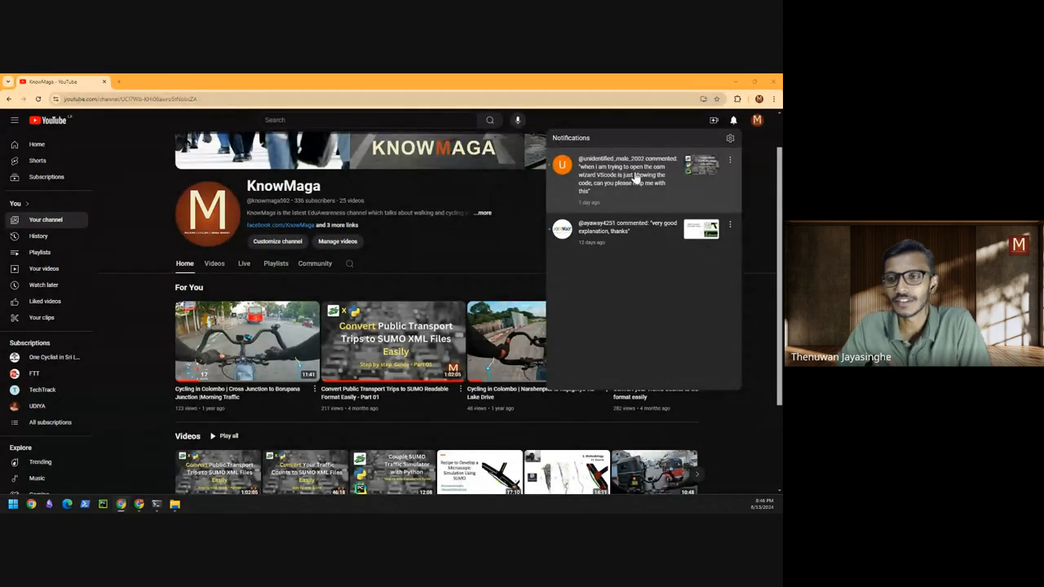
mouse_move(627, 196)
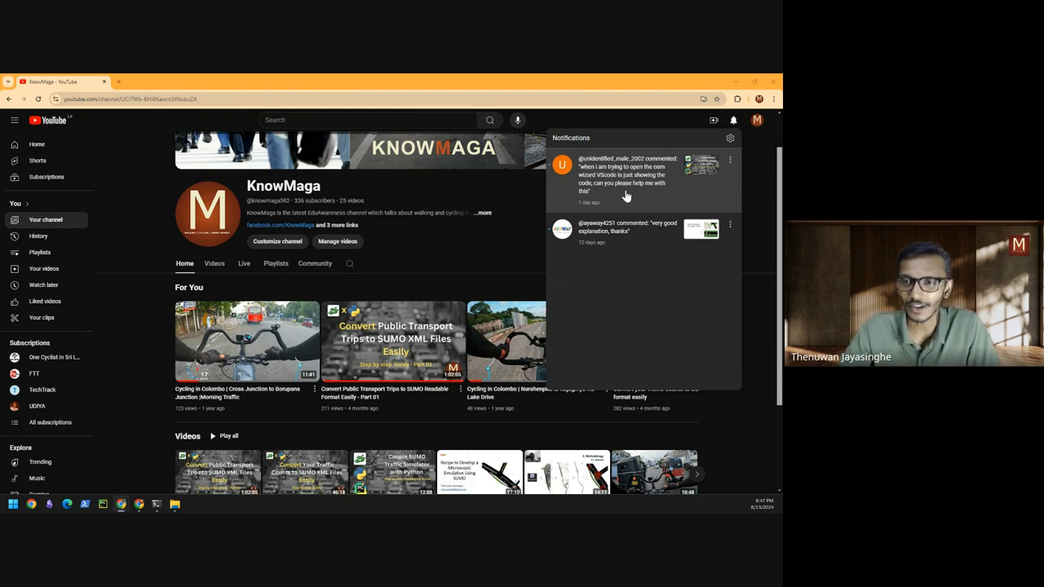
left_click(733, 120)
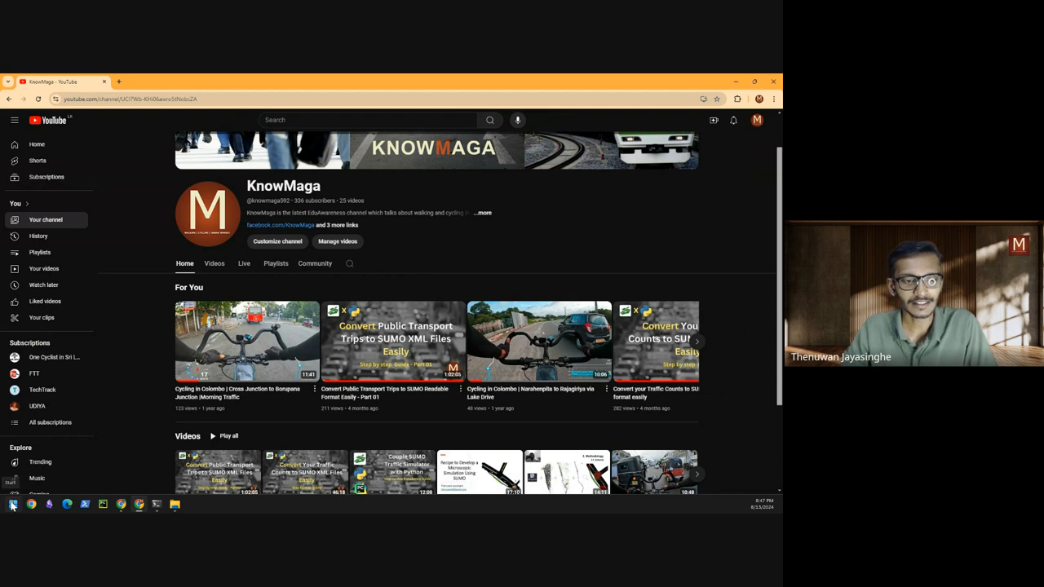
left_click(12, 504)
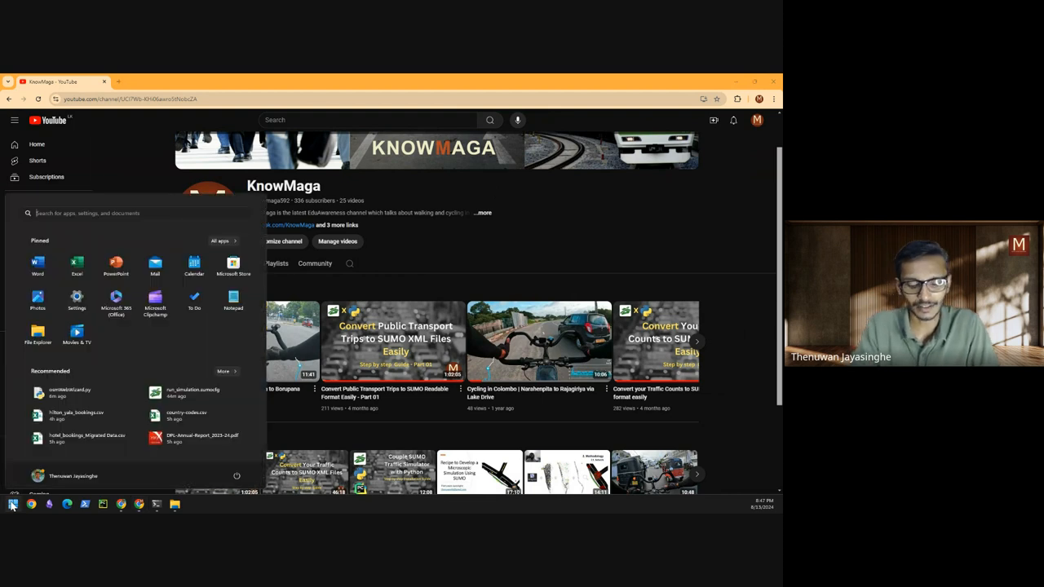
type("osm")
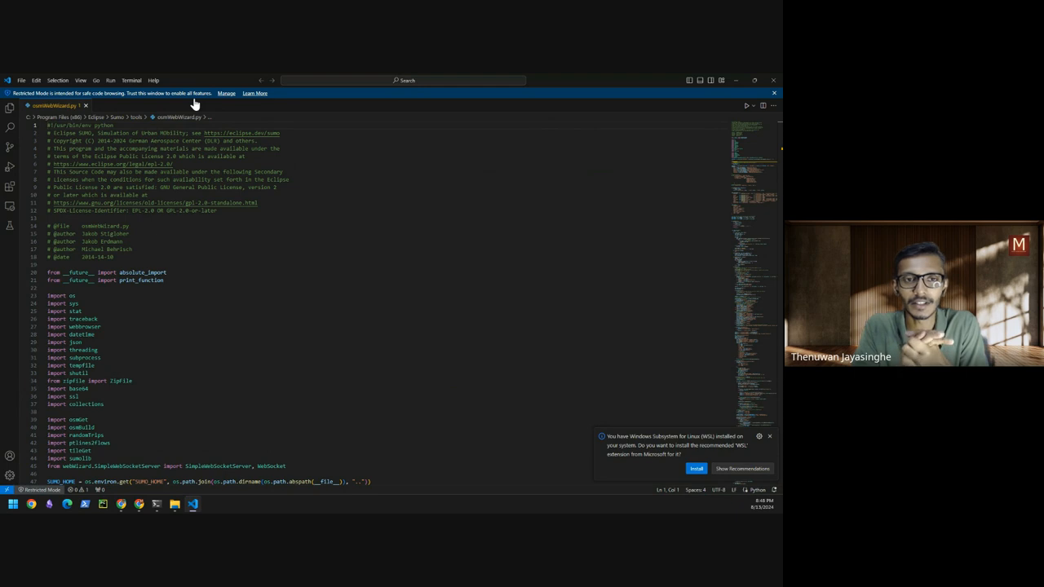
mouse_move(198, 110)
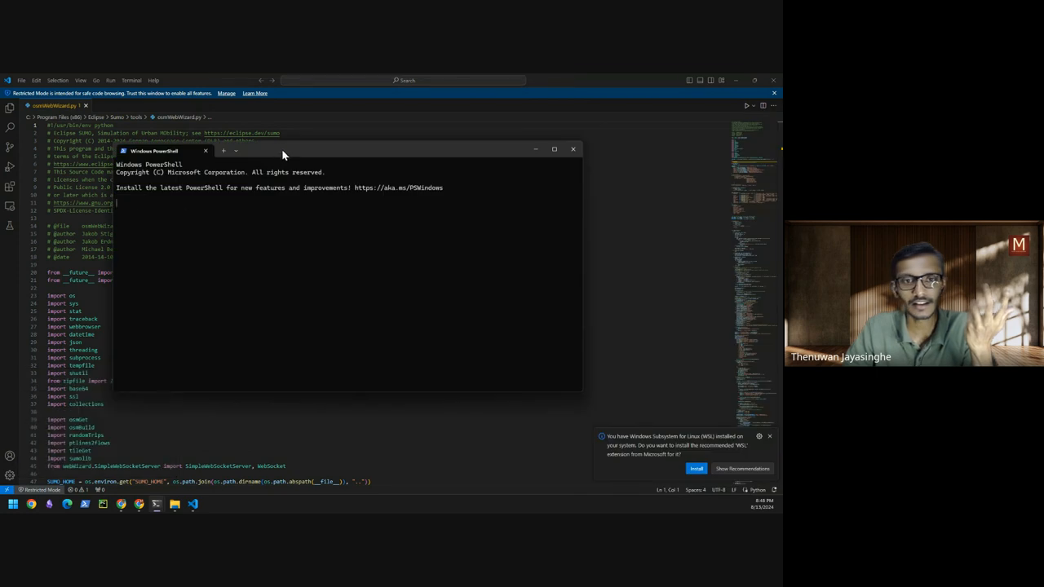
- Maximise PowerShell and enter the randomTrips.py --help command at the prompt
left_click(554, 149)
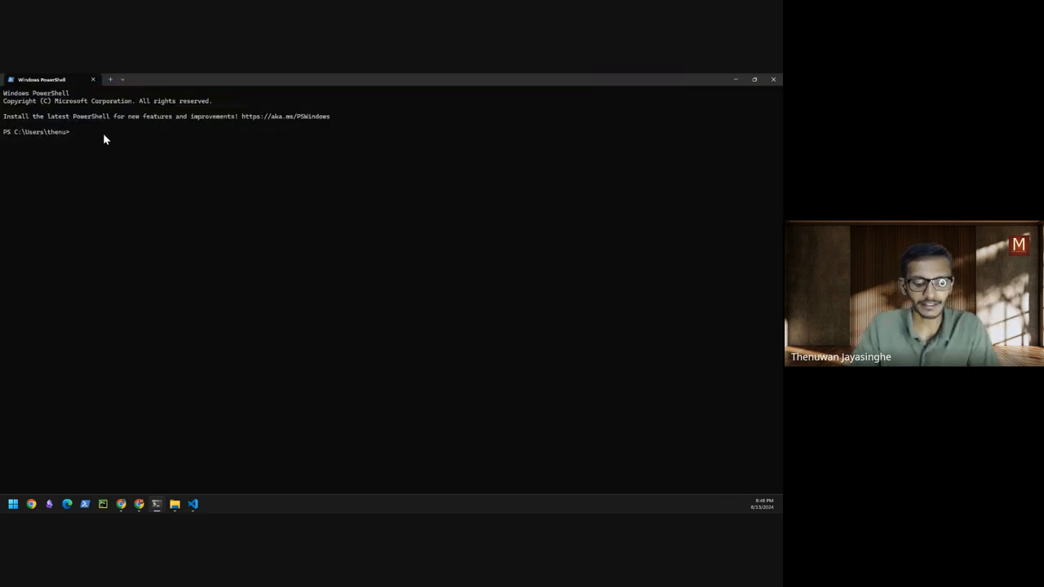
type("randomTrips.py --hel")
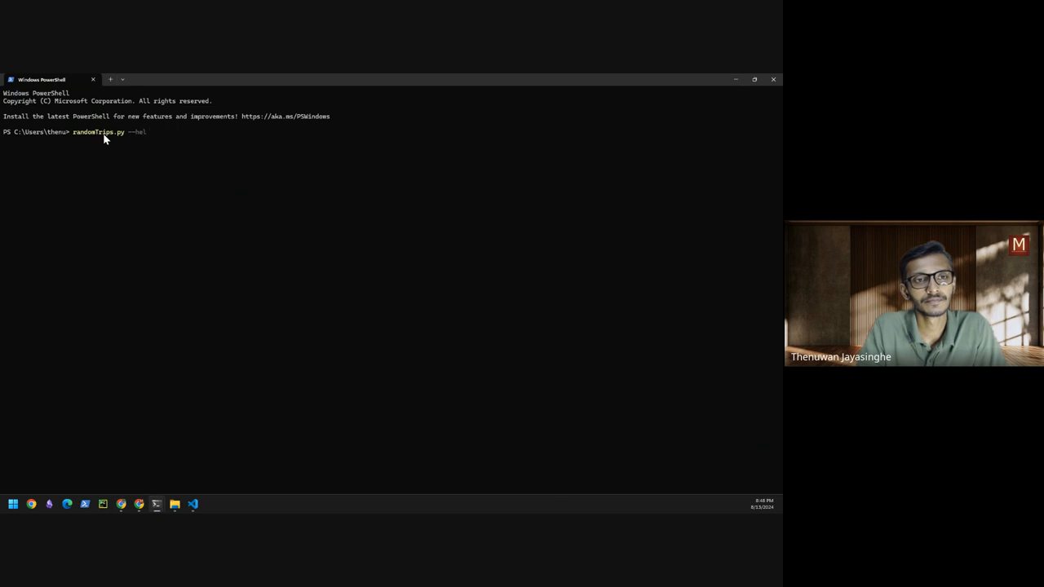
type("p")
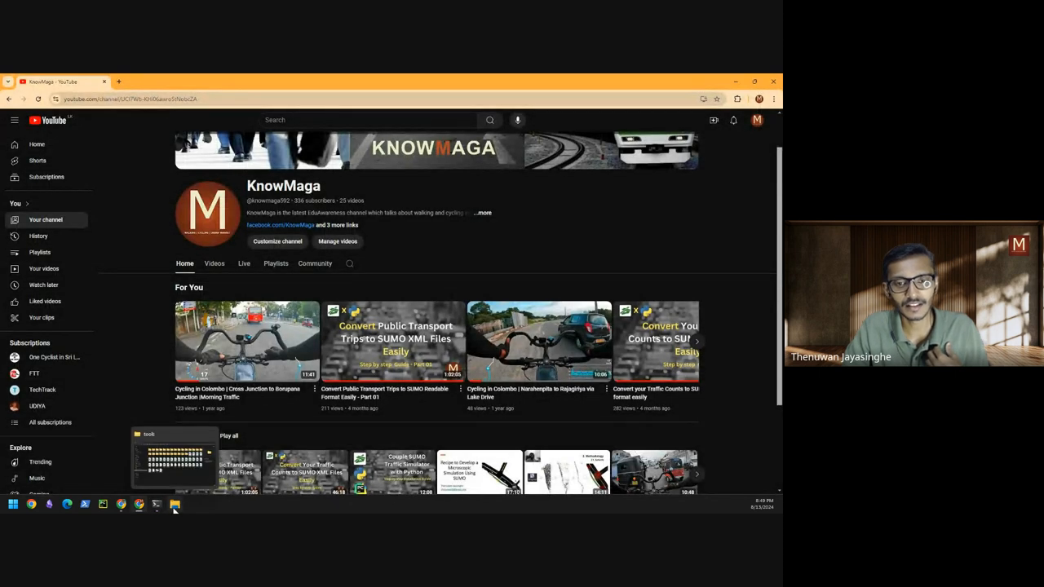
- Open C:\Program Files (x86)\Eclipse\Sumo\tools in File Explorer and hover over its .py scripts
left_click(175, 504)
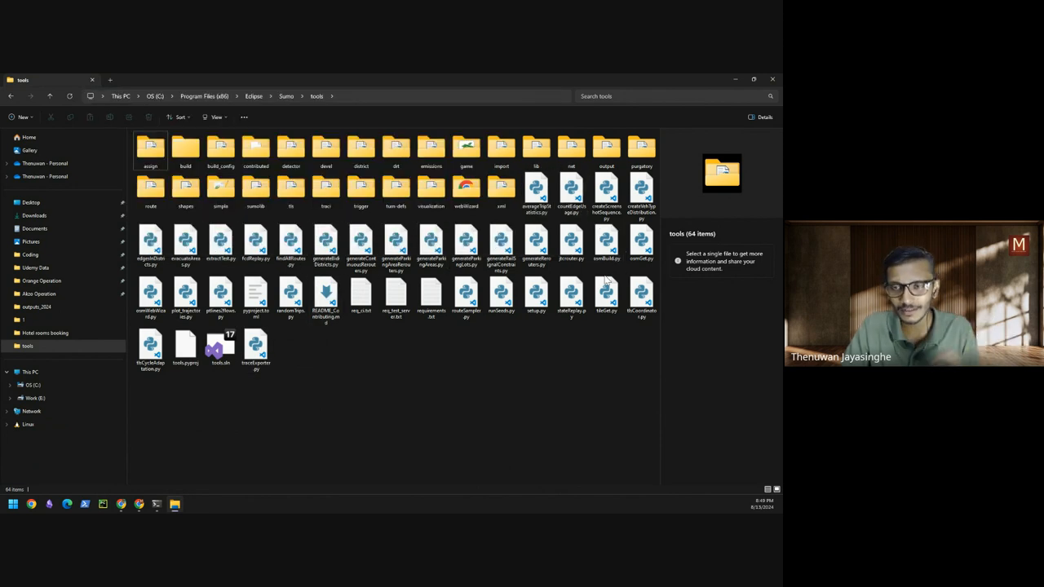
left_click(290, 298)
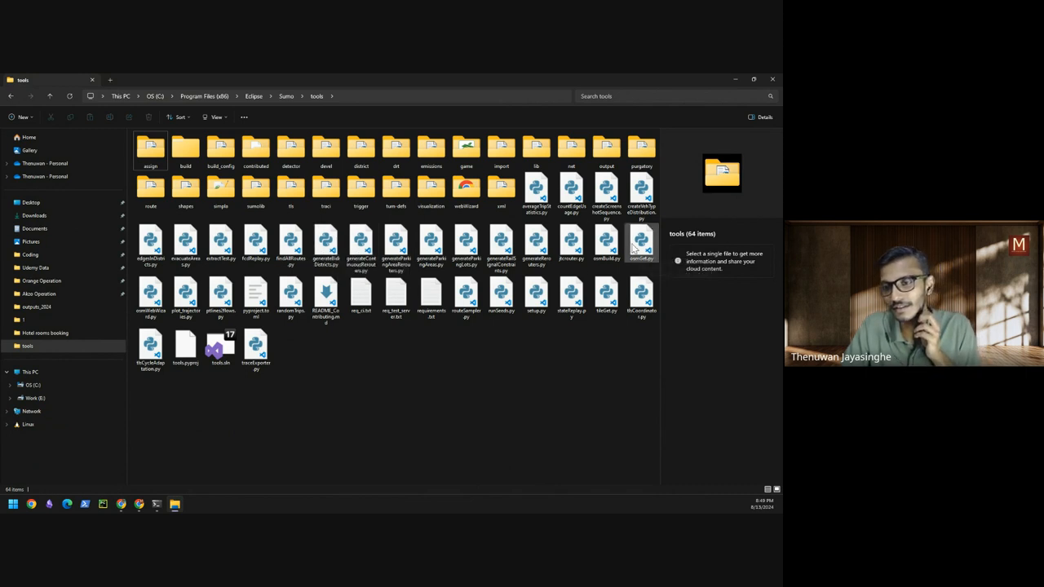
mouse_move(642, 245)
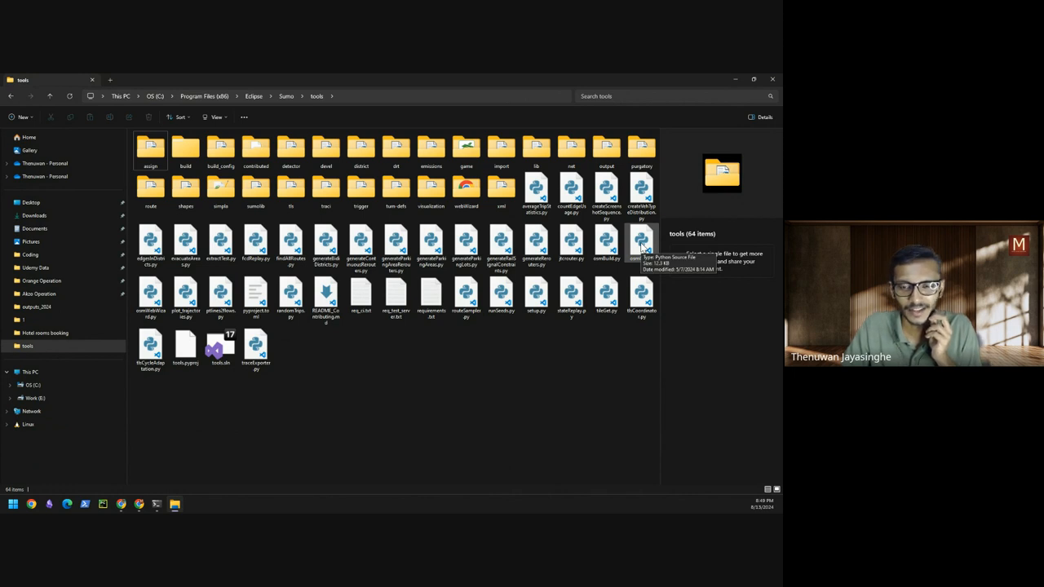
mouse_move(487, 415)
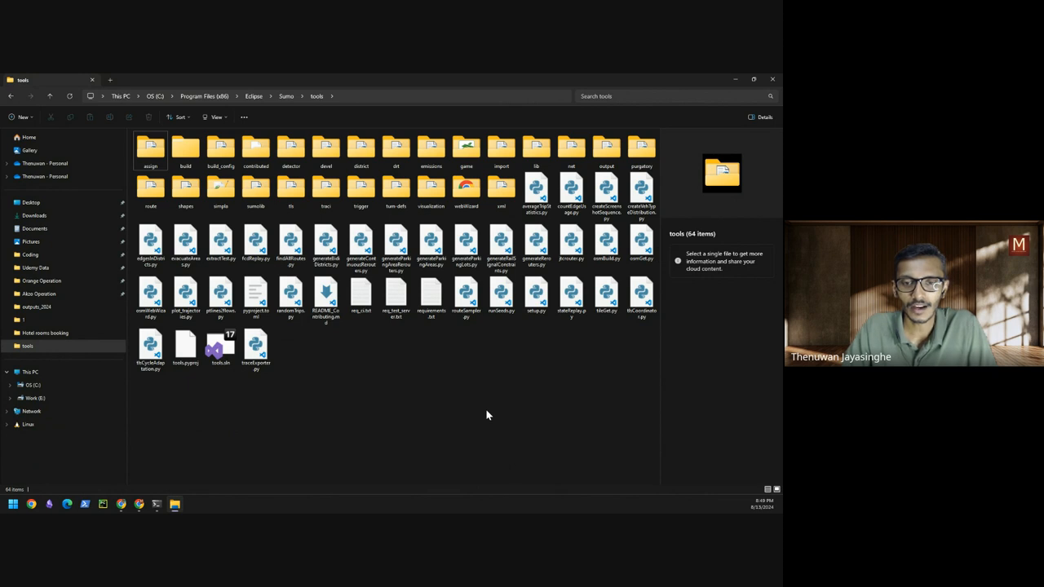
mouse_move(462, 416)
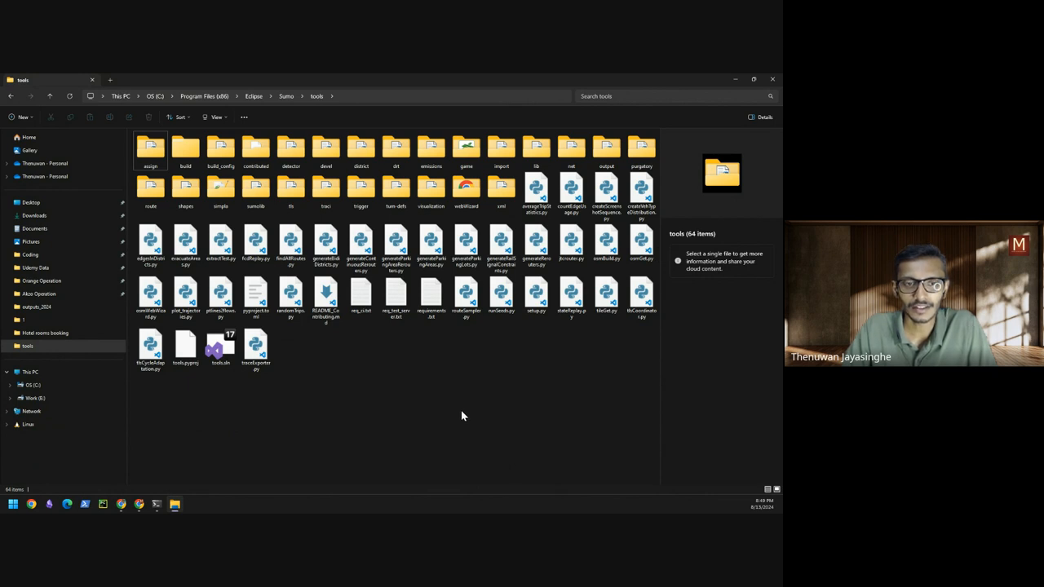
mouse_move(344, 346)
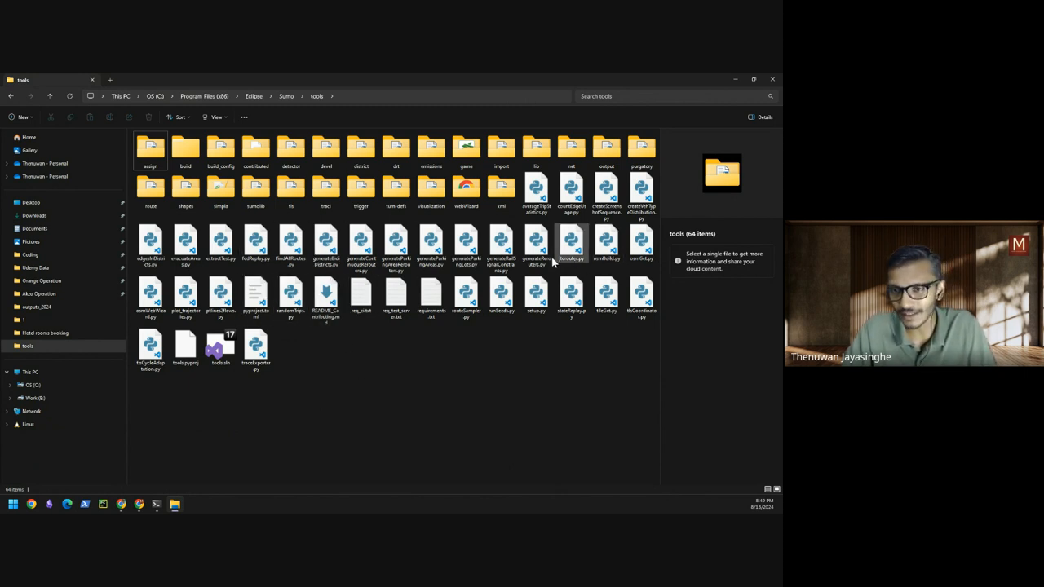
mouse_move(326, 245)
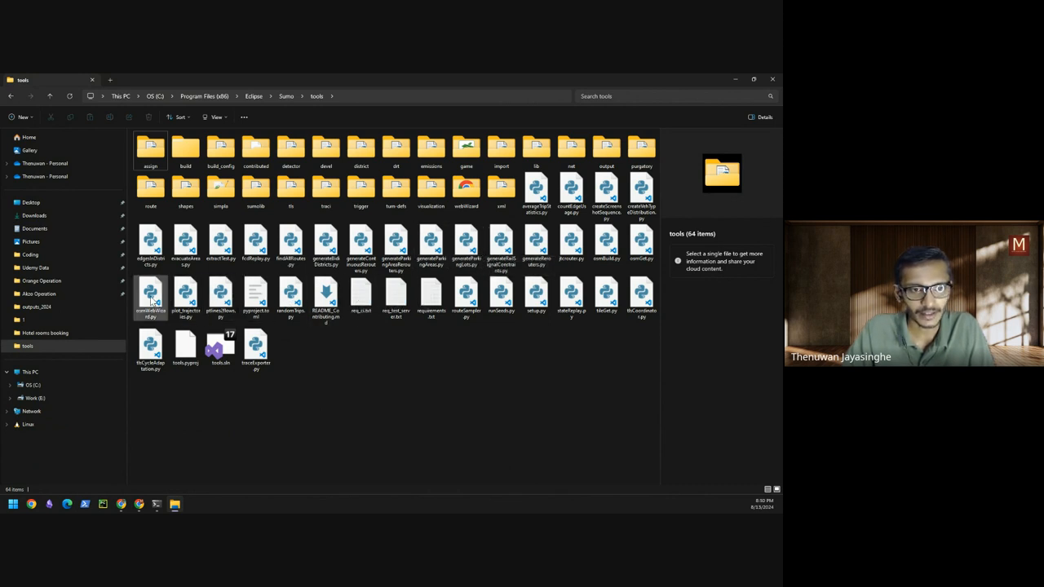
- Change osmWebWizard.py's 'Opens with' app to Python in its Properties and confirm with OK
left_click(150, 298)
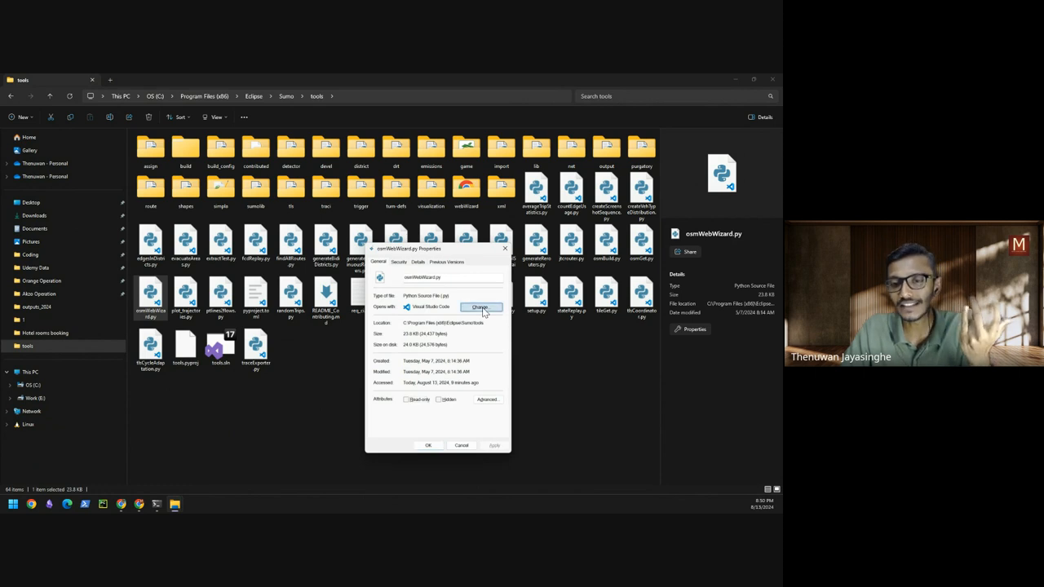
left_click(480, 308)
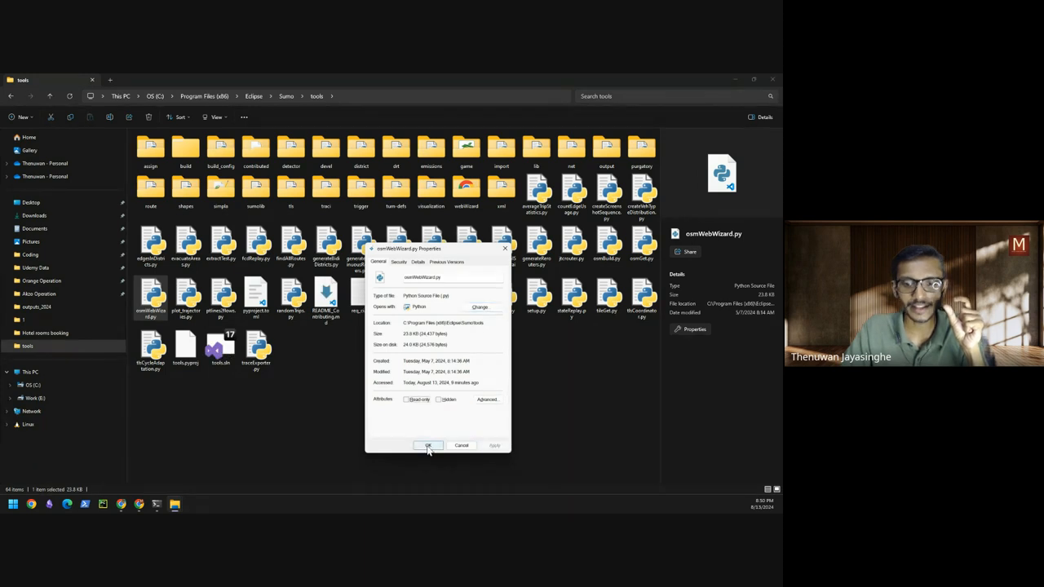
left_click(429, 446)
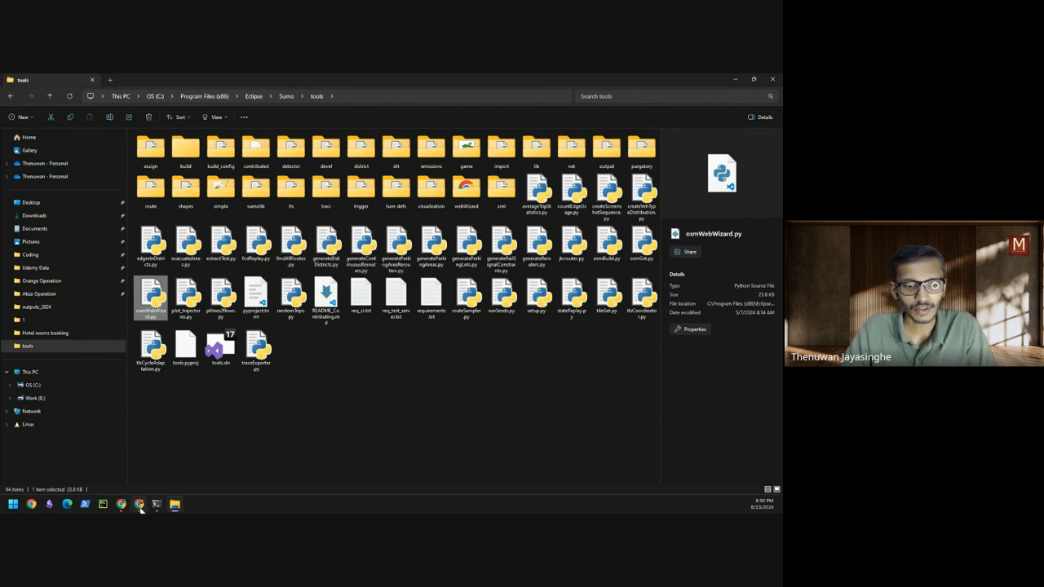
- Run osmWebWizard.py from an 'osm' search, select a Berlin area, and generate the scenario
left_click(13, 505)
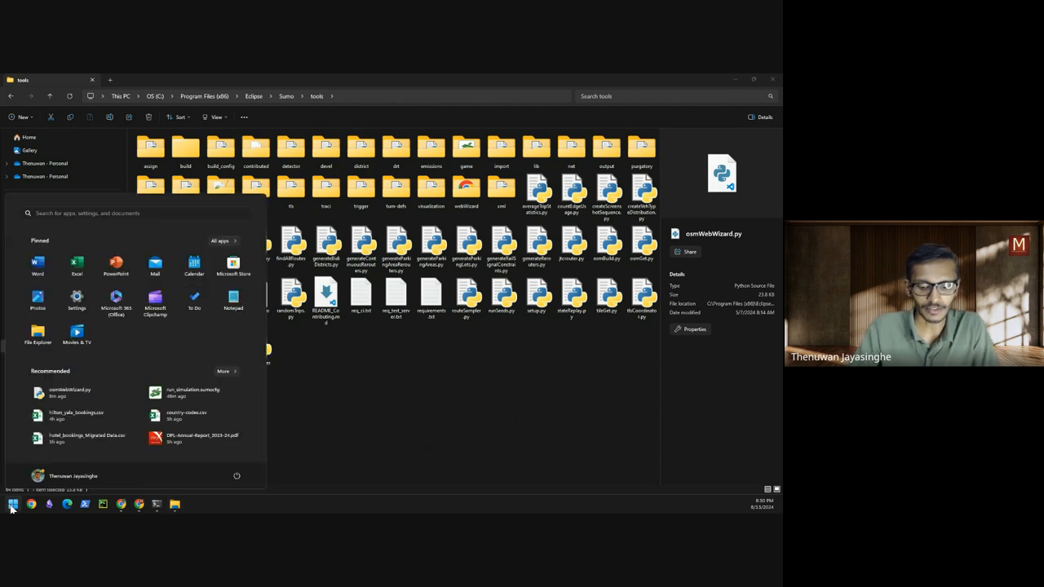
type("osm")
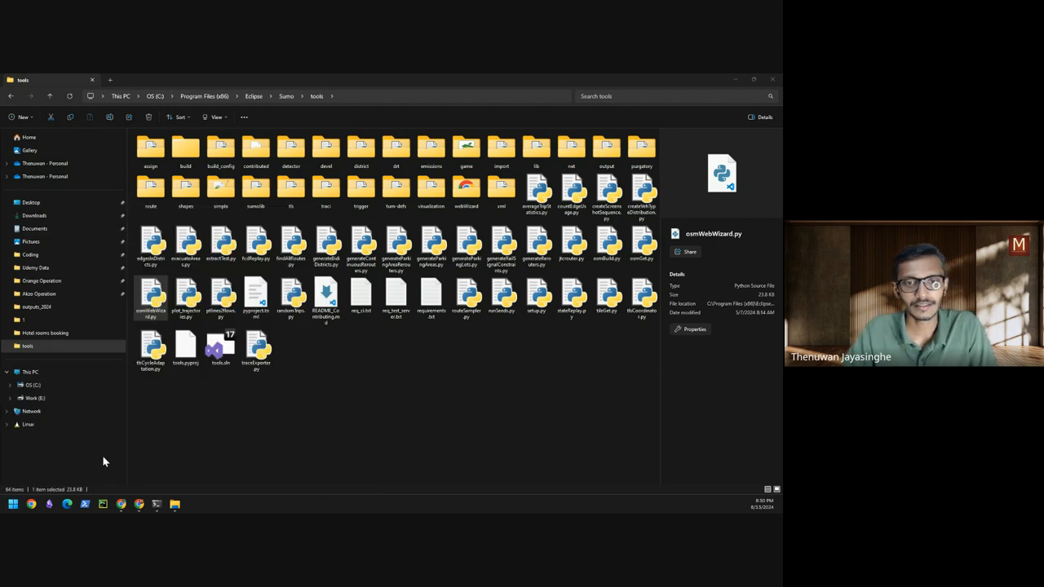
mouse_move(636, 447)
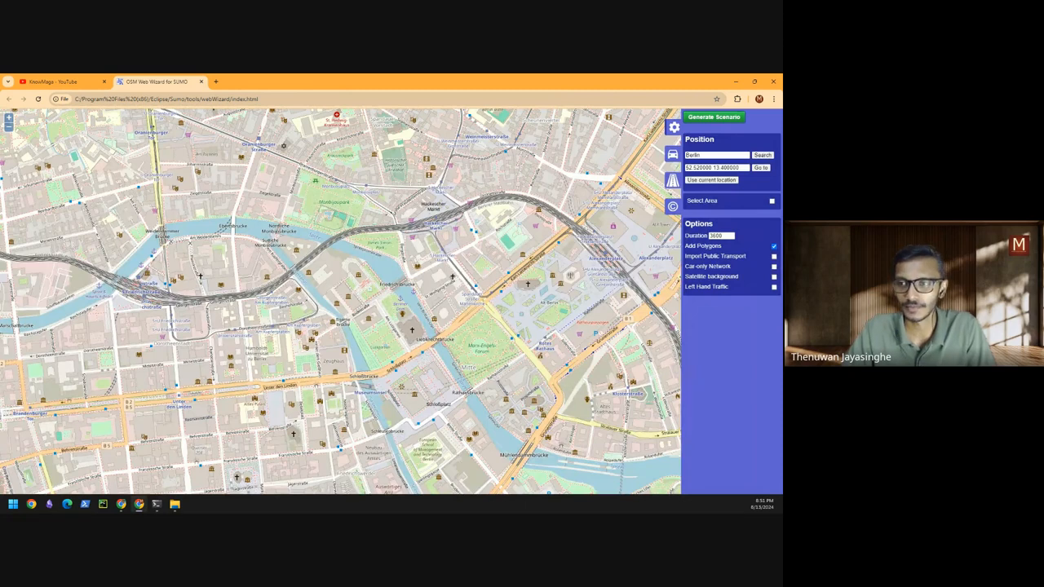
left_click(772, 201)
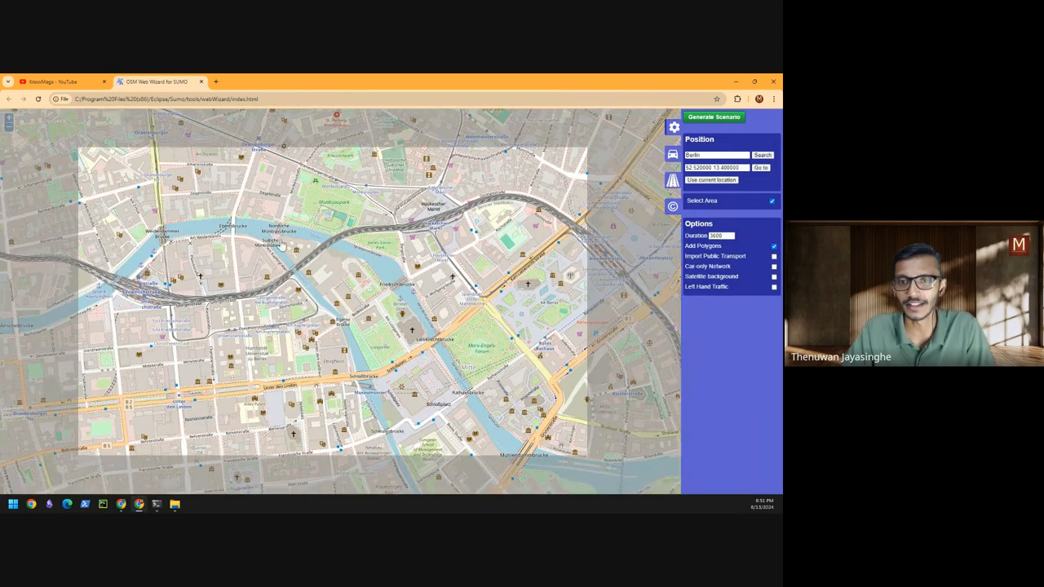
left_click(713, 117)
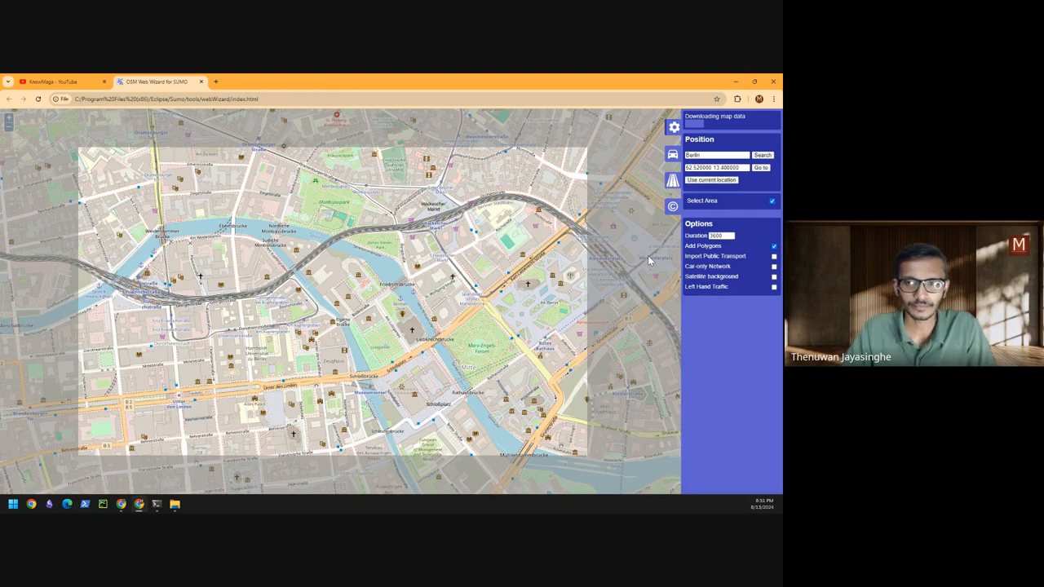
mouse_move(481, 326)
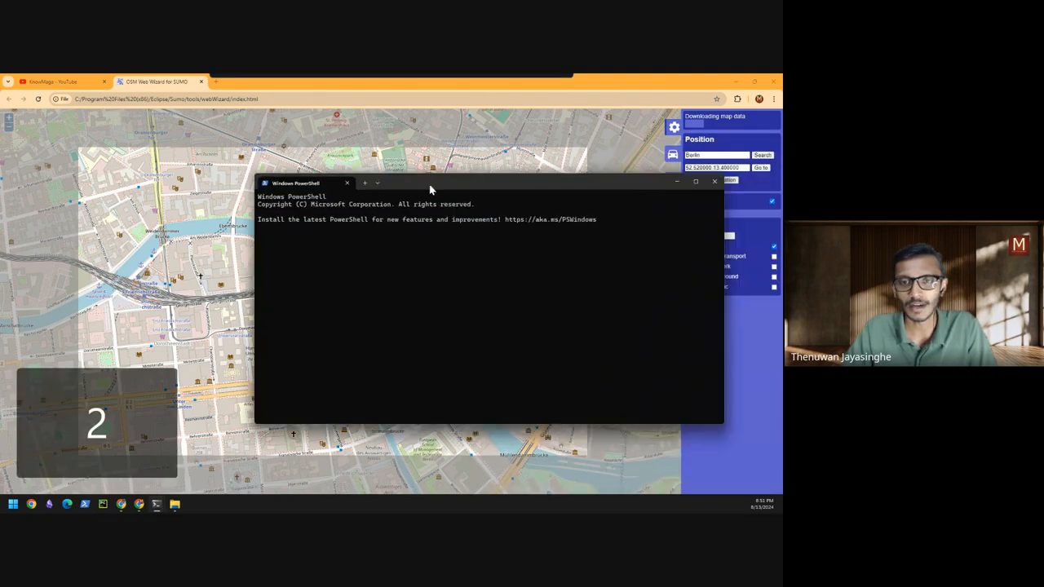
- Maximise PowerShell, run randomTrips.py --help, and scroll through the printed options
left_click(696, 181)
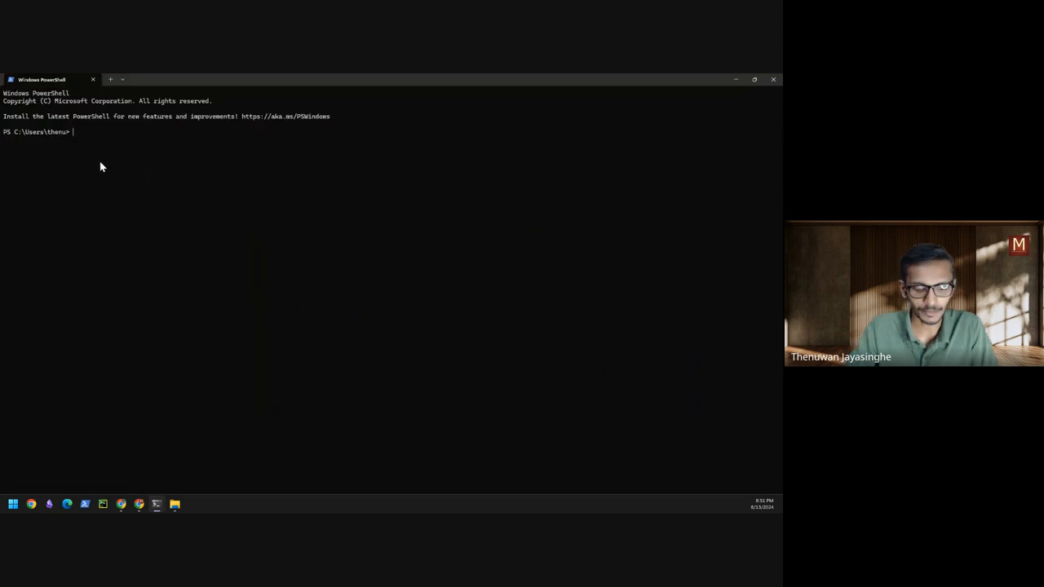
type("random")
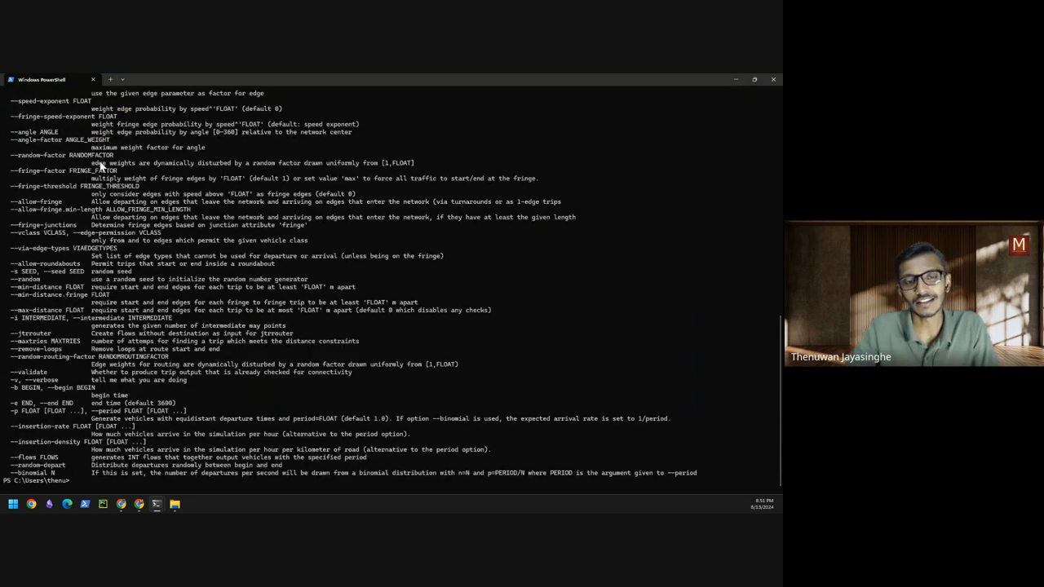
scroll("up", 3)
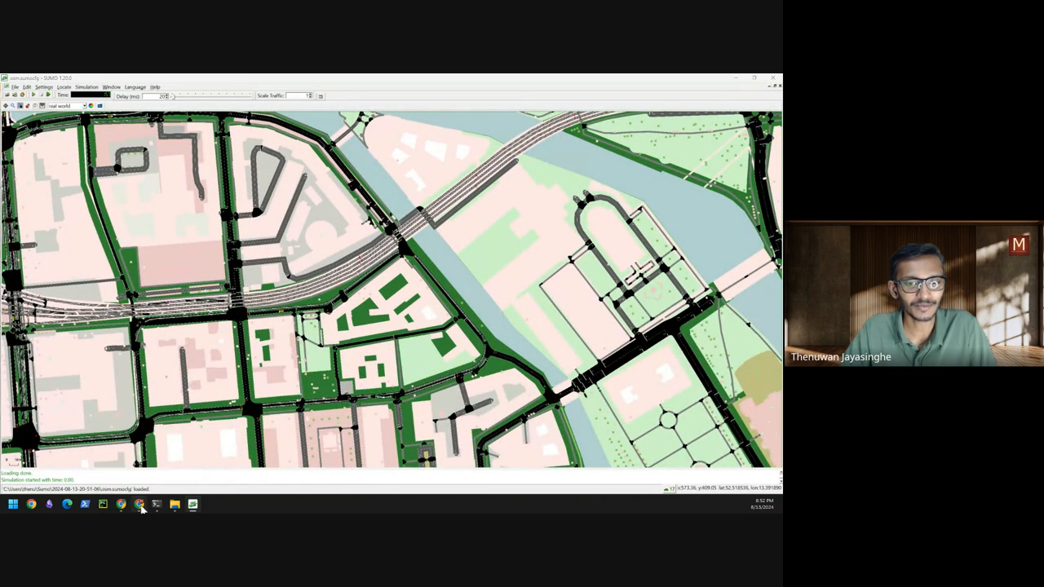
- Switch back to the YouTube channel in Chrome while the Berlin network stays loaded in SUMO
left_click(121, 504)
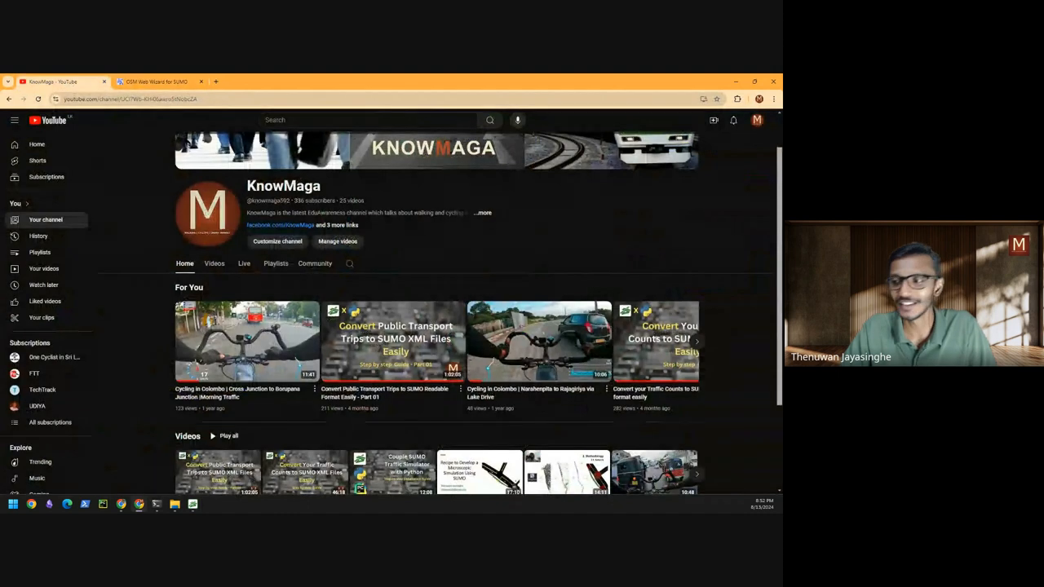